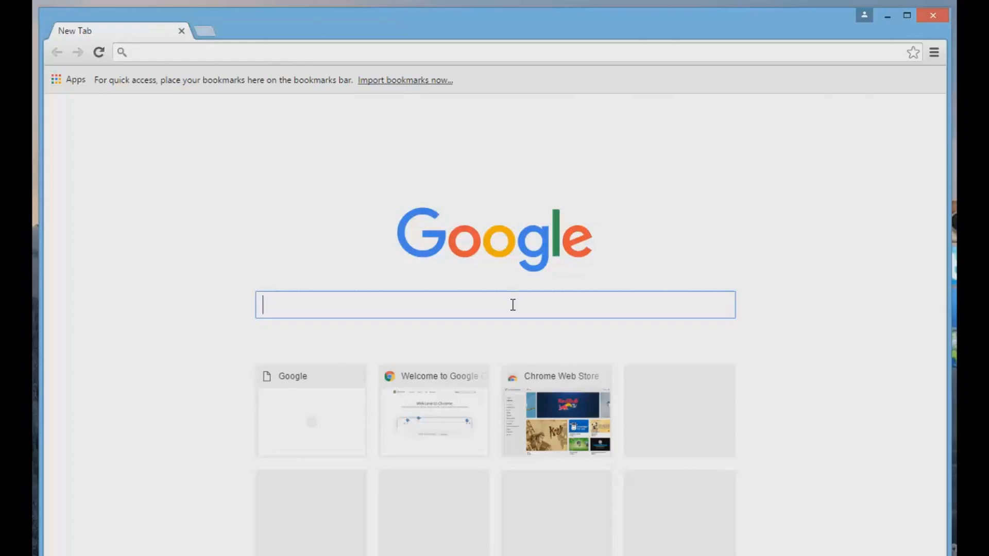
Search Google for 'windows movie maker' and open Microsoft's Get Movie Maker page
text(windwos)
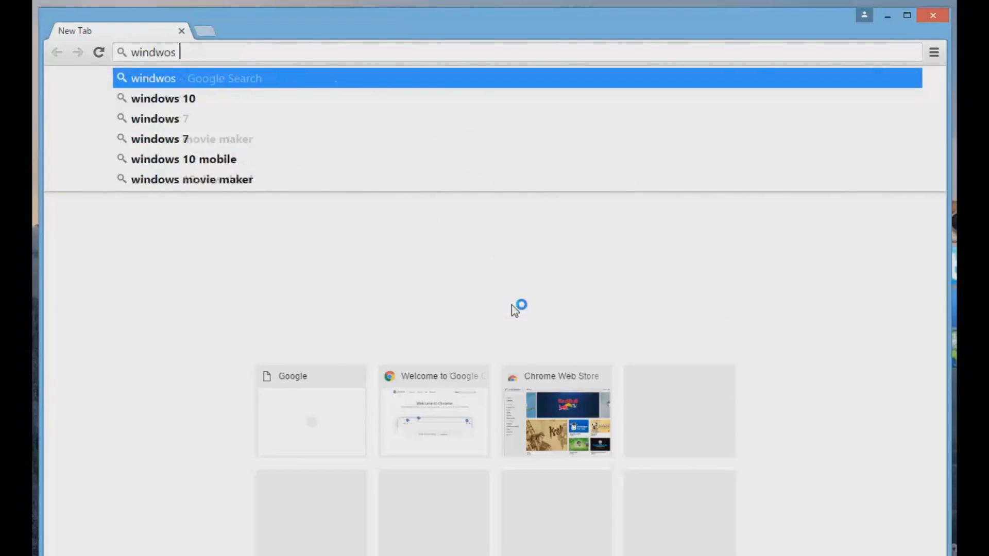
click(192, 179)
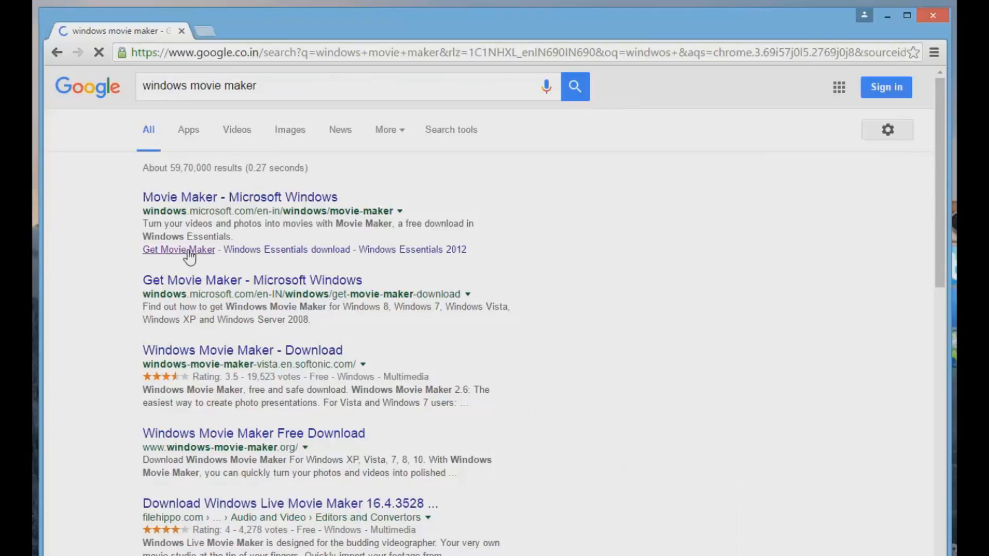
click(179, 250)
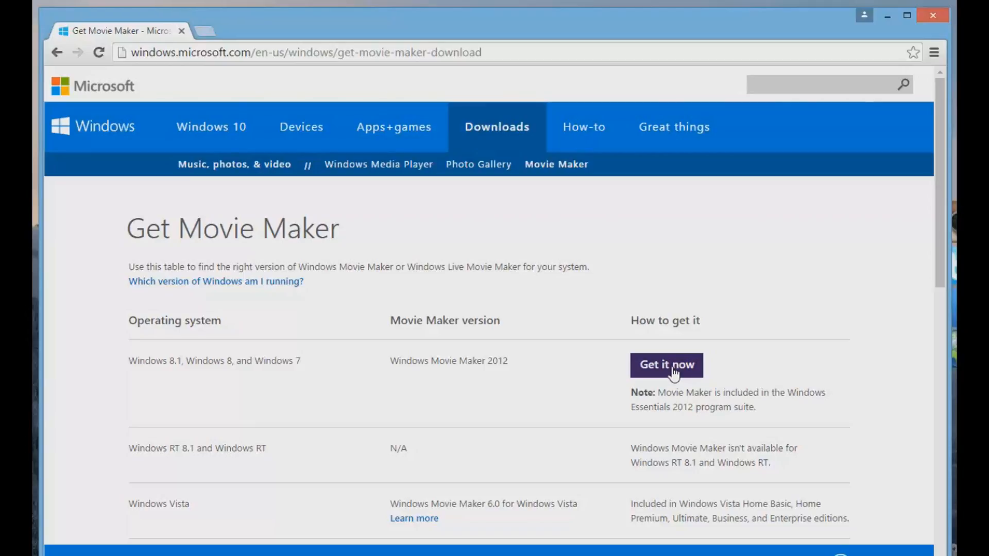
mouse_move(890, 33)
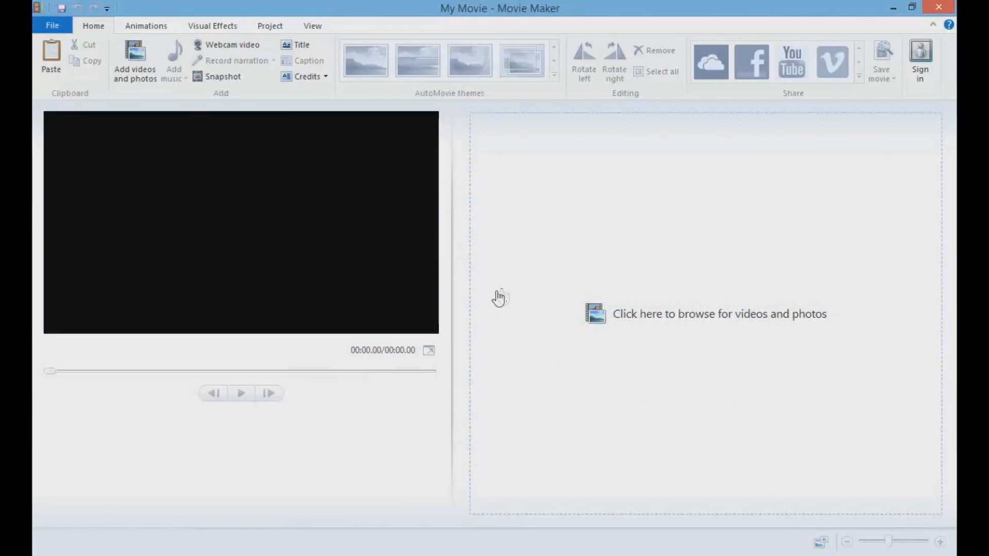
Widen the video preview against the storyboard, then narrow it back slightly
drag(453, 312, 487, 312)
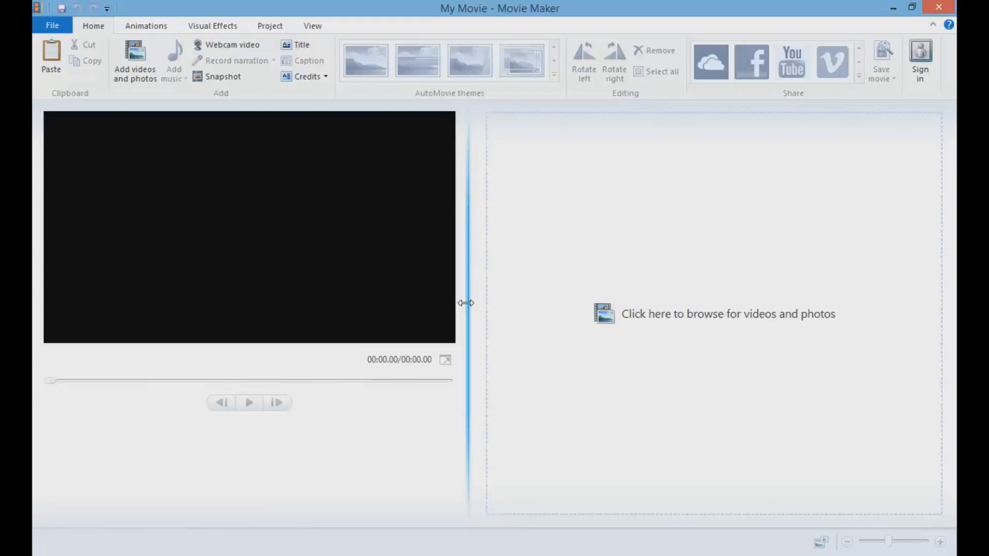
mouse_move(470, 320)
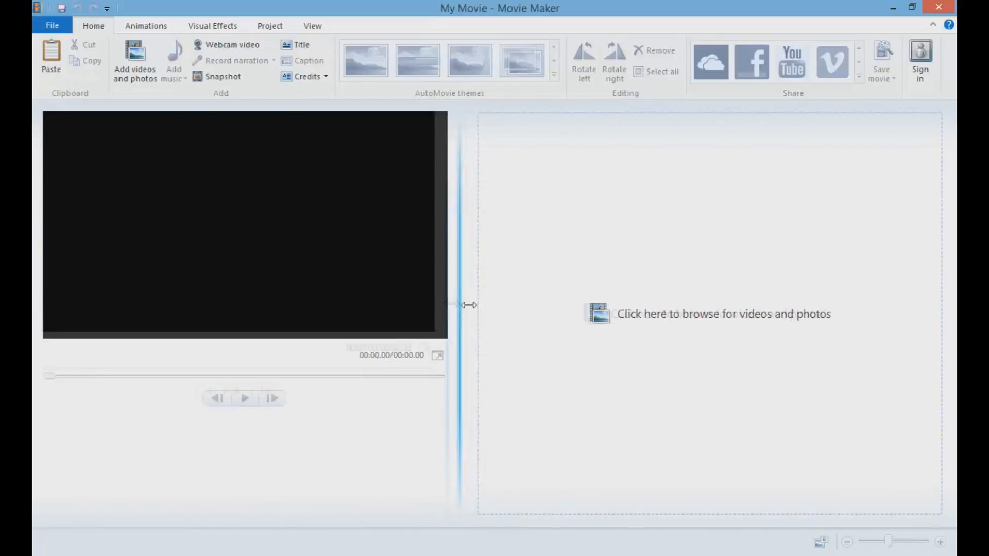
drag(466, 305, 436, 301)
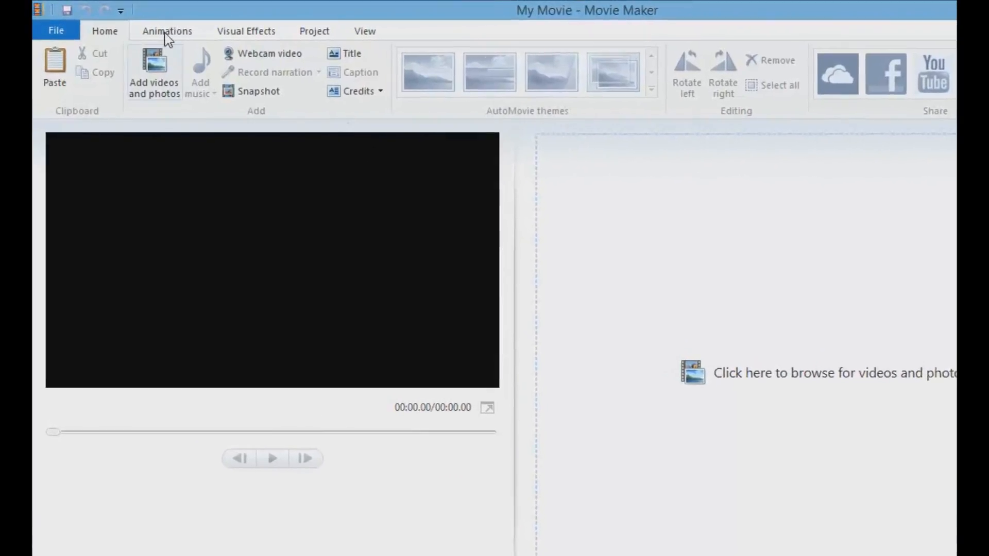
mouse_move(59, 49)
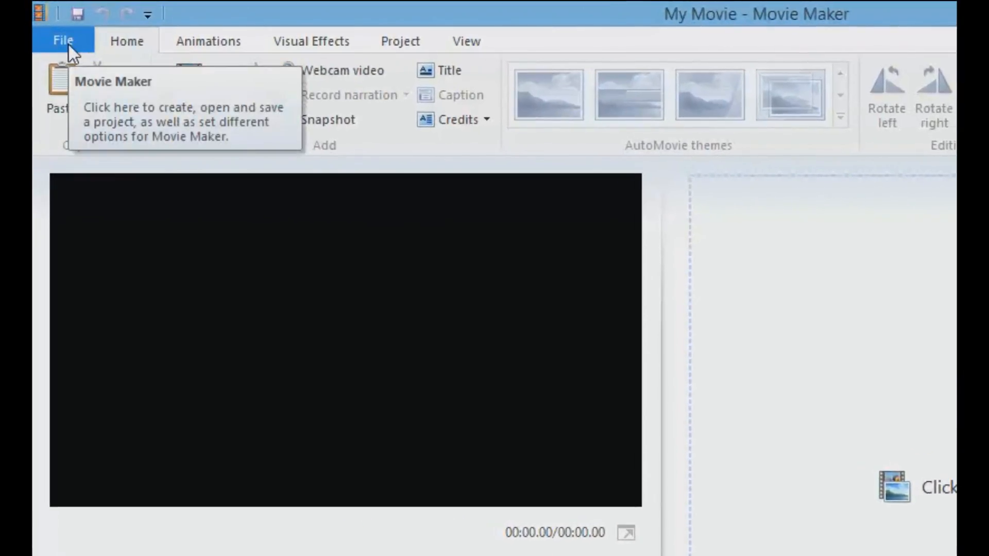
Store the empty movie project under the name 'Projectwmm' in Videos
click(63, 41)
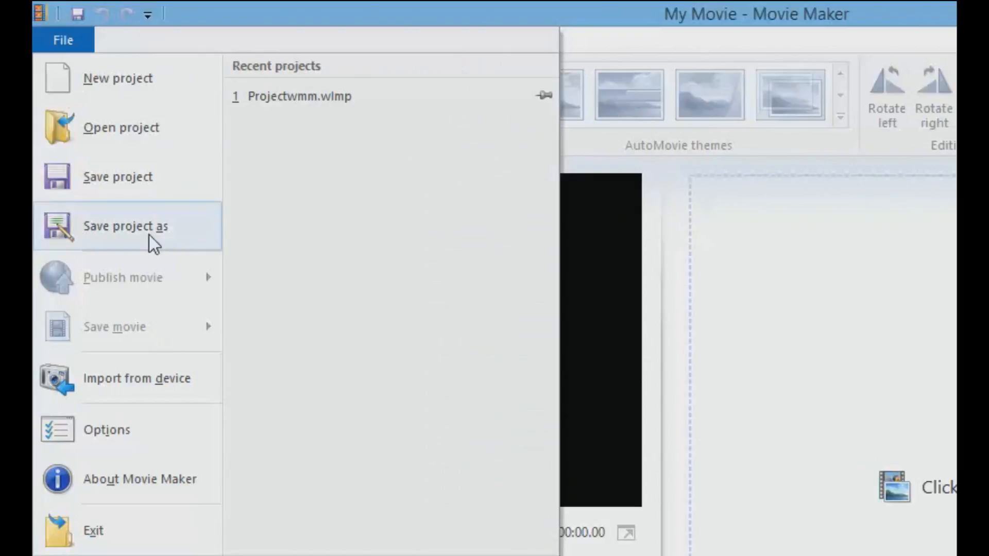
click(127, 227)
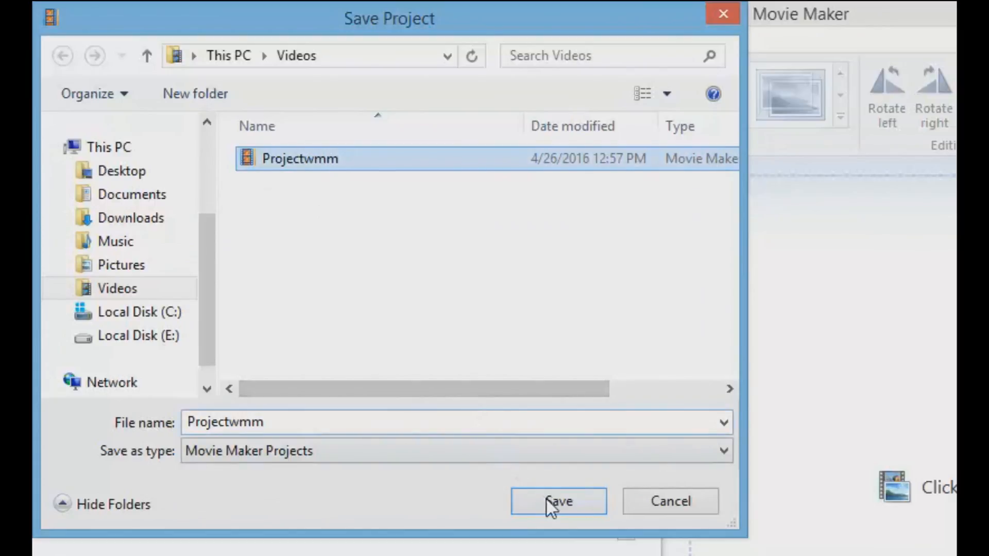
click(559, 501)
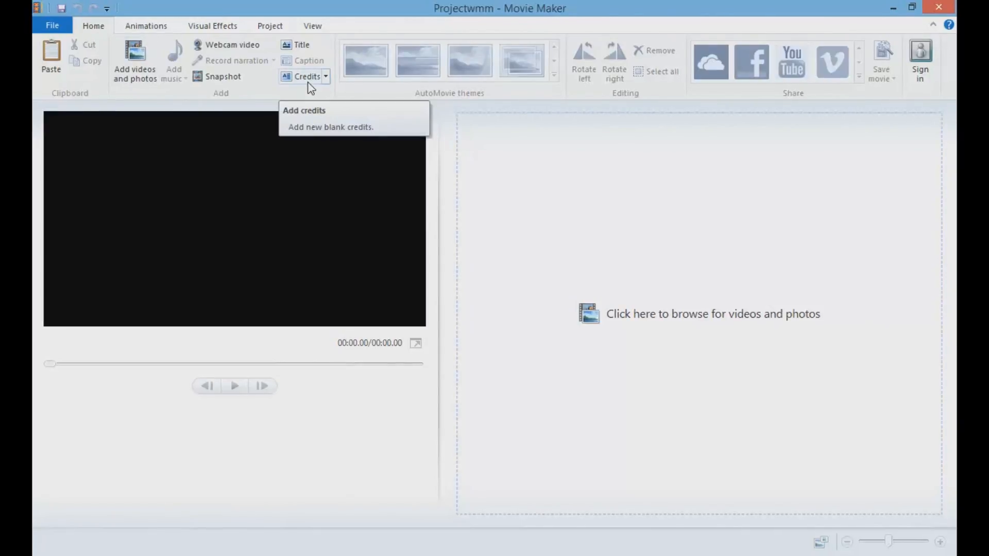
mouse_move(474, 110)
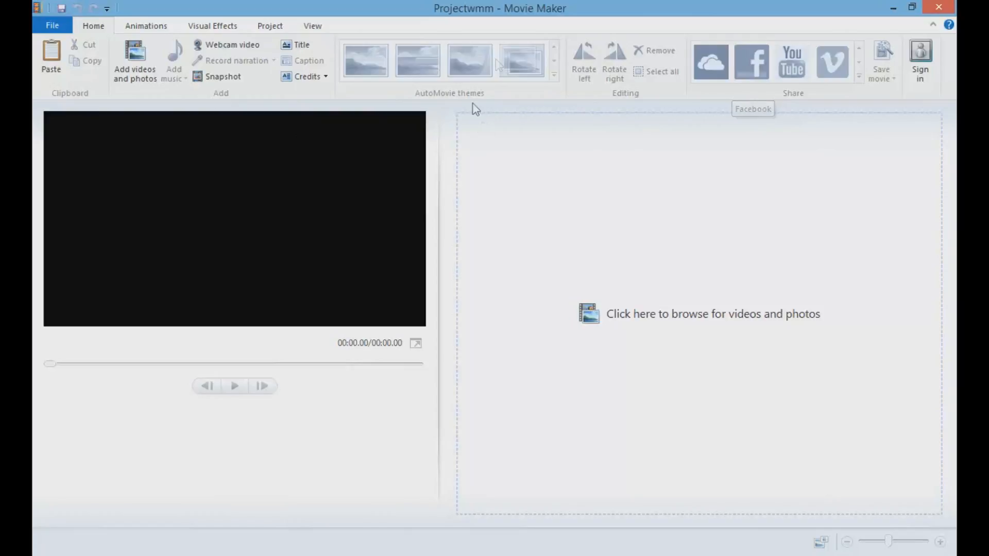
mouse_move(751, 56)
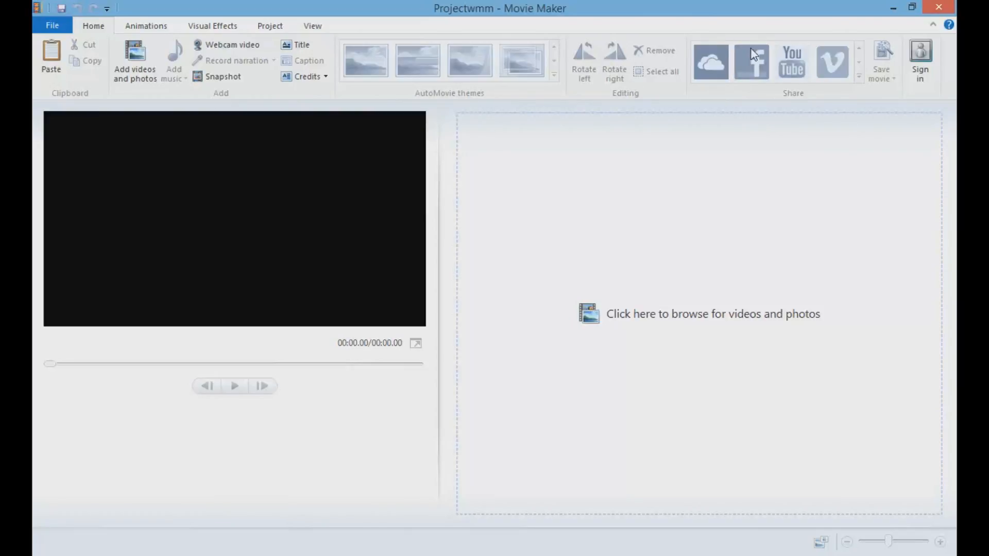
mouse_move(752, 53)
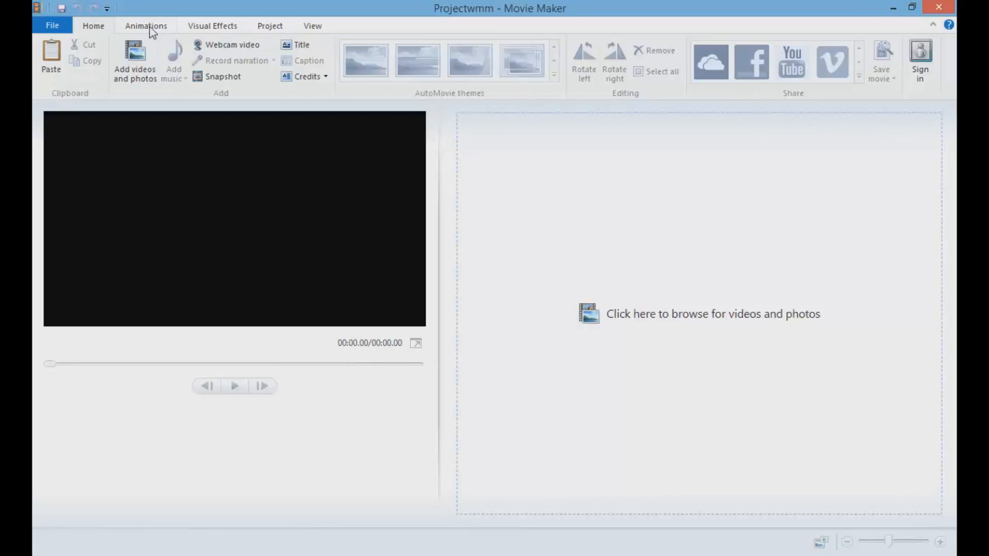
Browse the Animations transitions and pan-and-zoom options, then the Visual Effects options
click(145, 26)
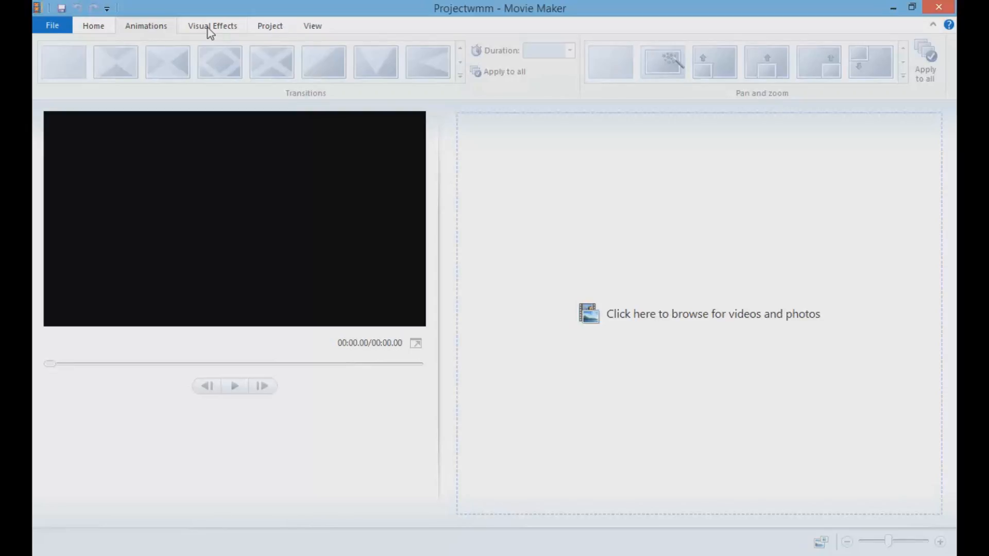
click(211, 26)
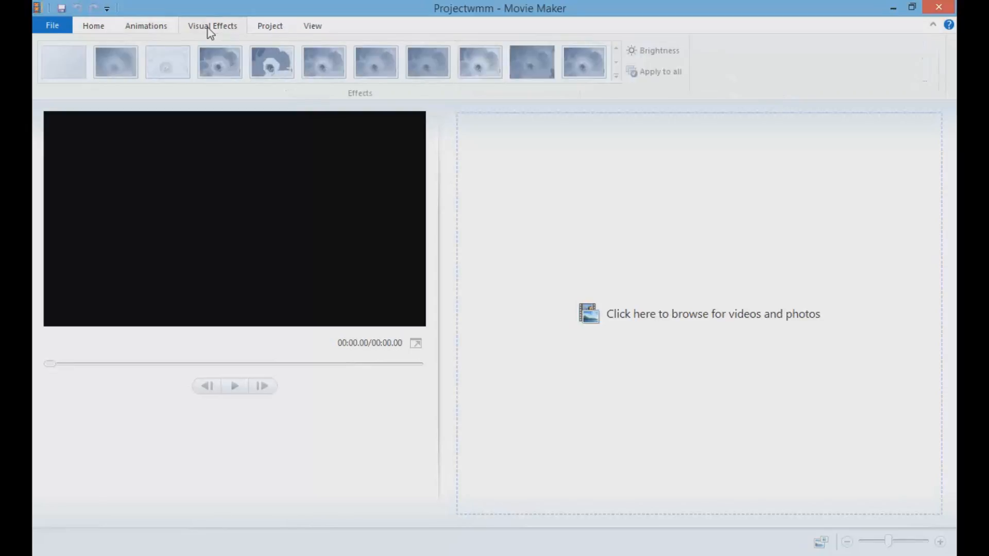
mouse_move(314, 50)
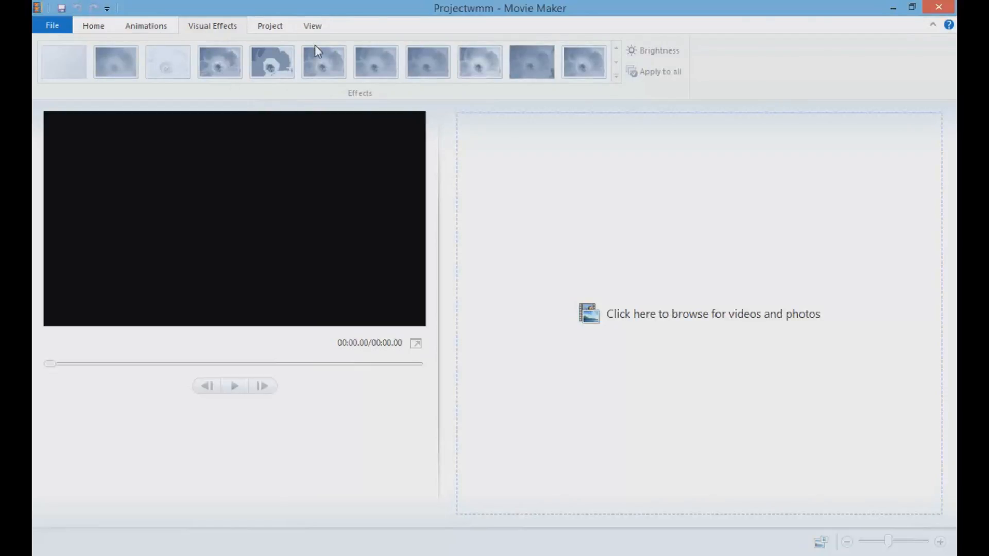
mouse_move(316, 49)
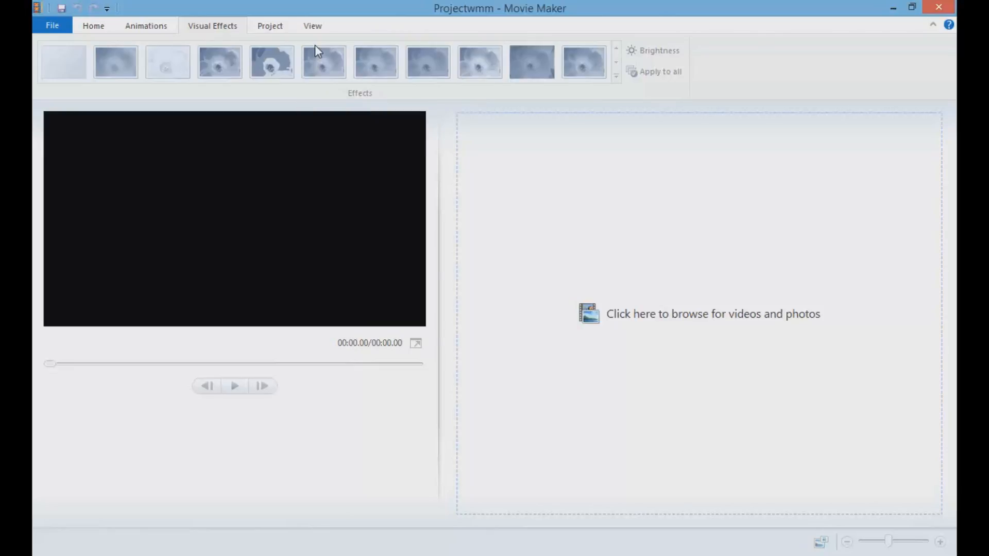
Look over the Project audio and aspect-ratio settings, then the View zoom and waveform options
click(268, 25)
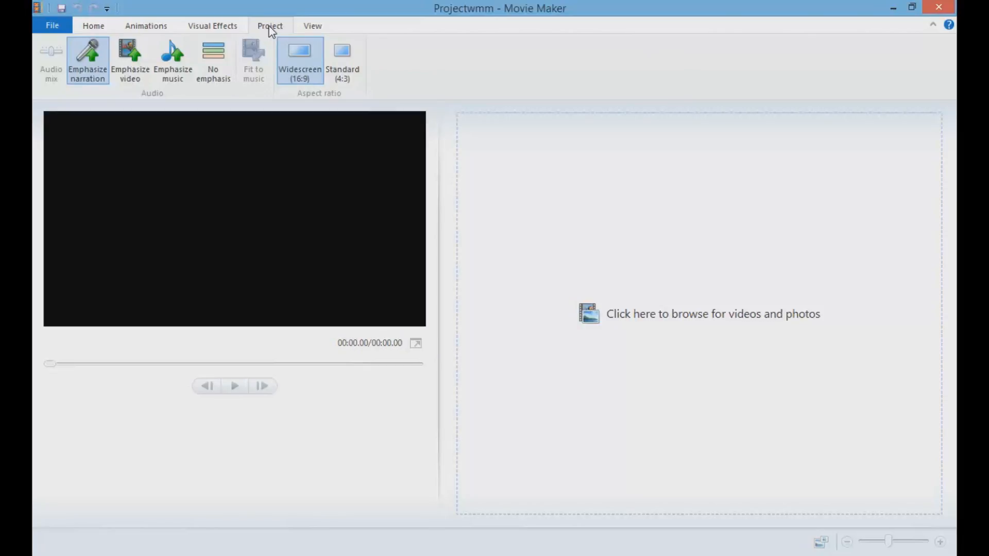
mouse_move(274, 31)
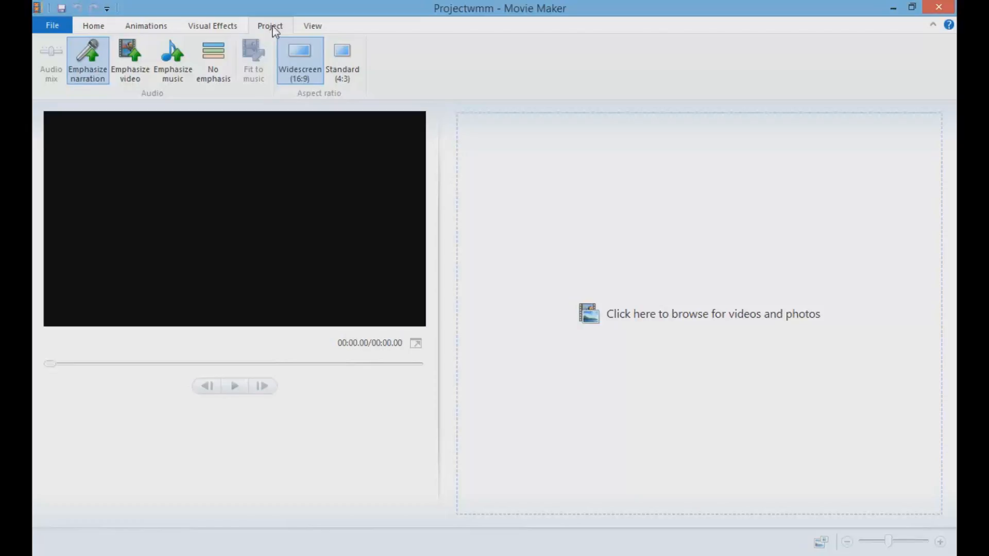
mouse_move(315, 31)
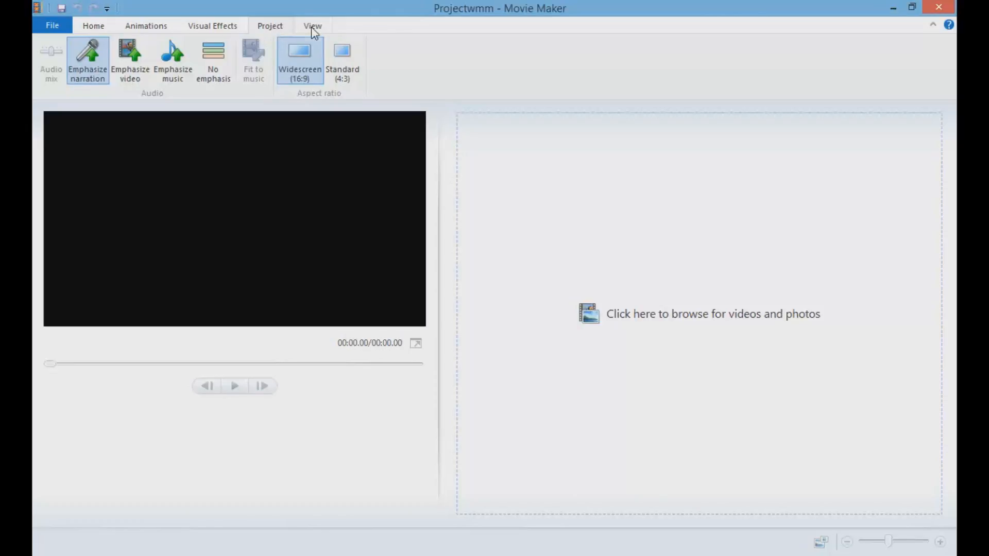
click(311, 26)
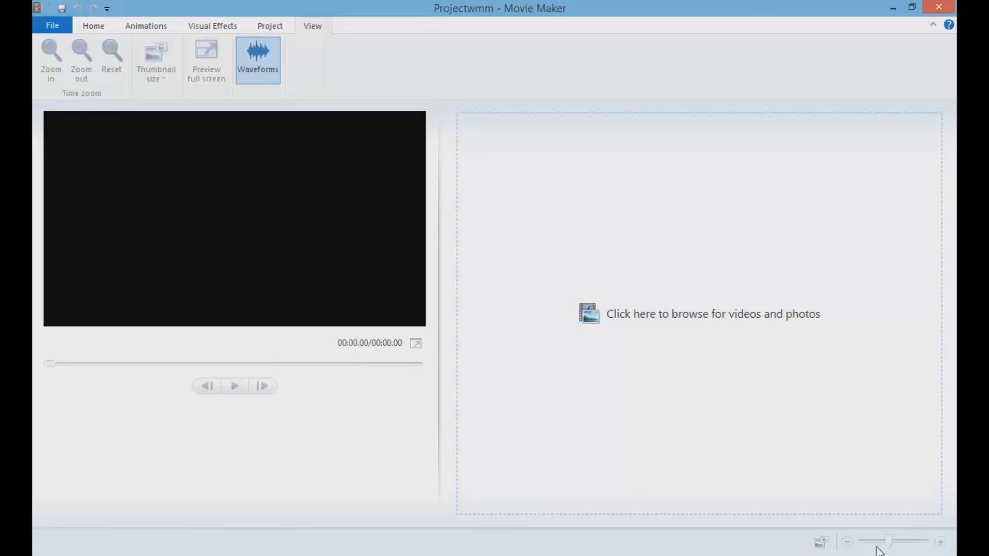
mouse_move(881, 550)
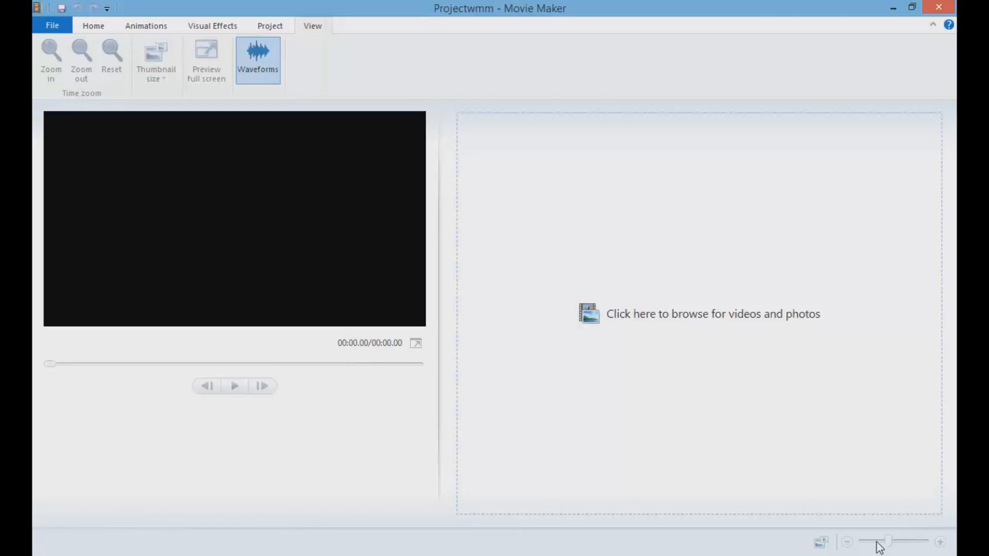
mouse_move(746, 394)
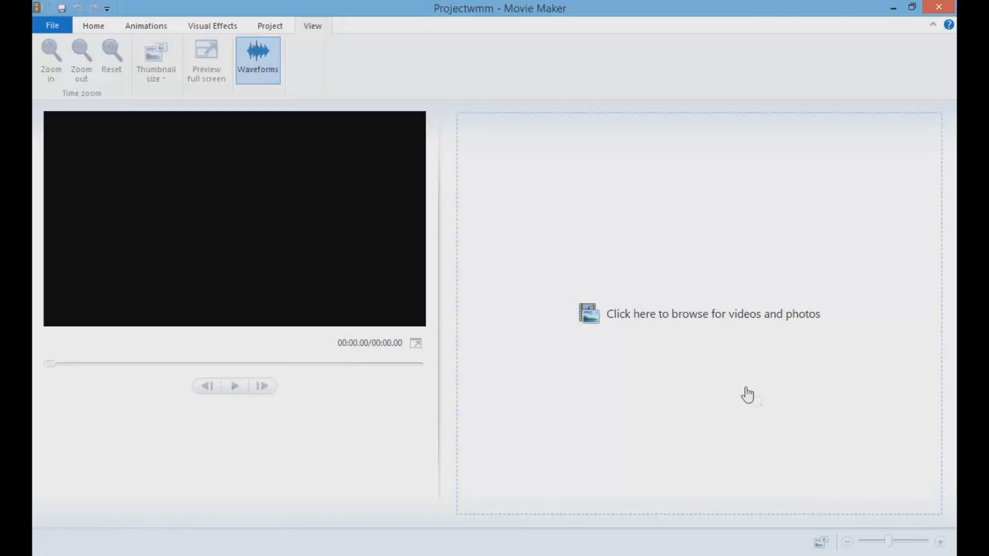
mouse_move(280, 45)
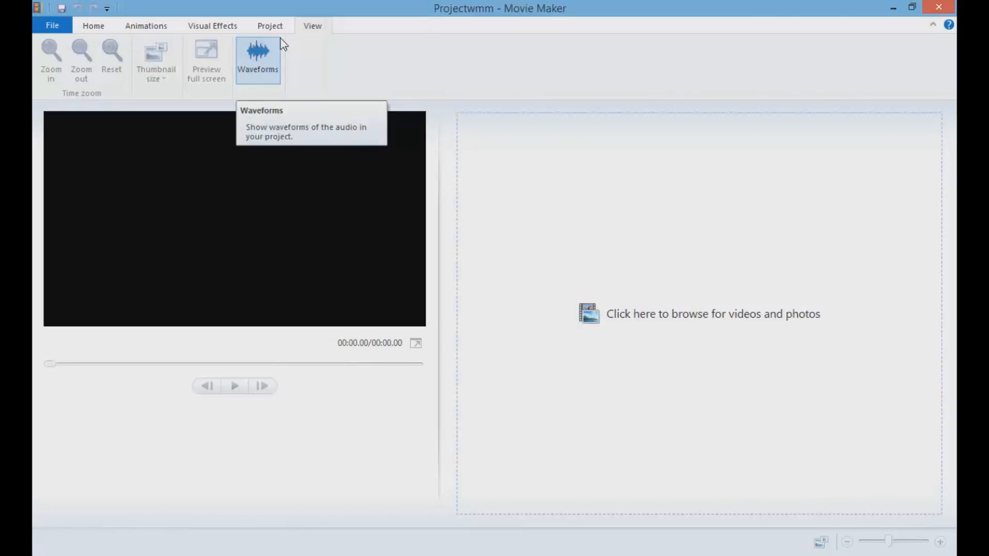
mouse_move(343, 30)
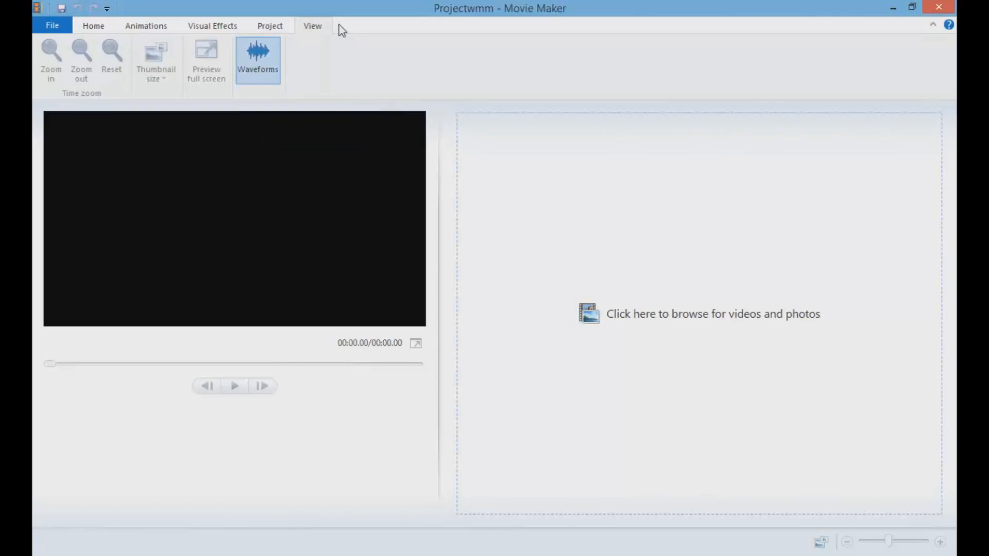
mouse_move(382, 7)
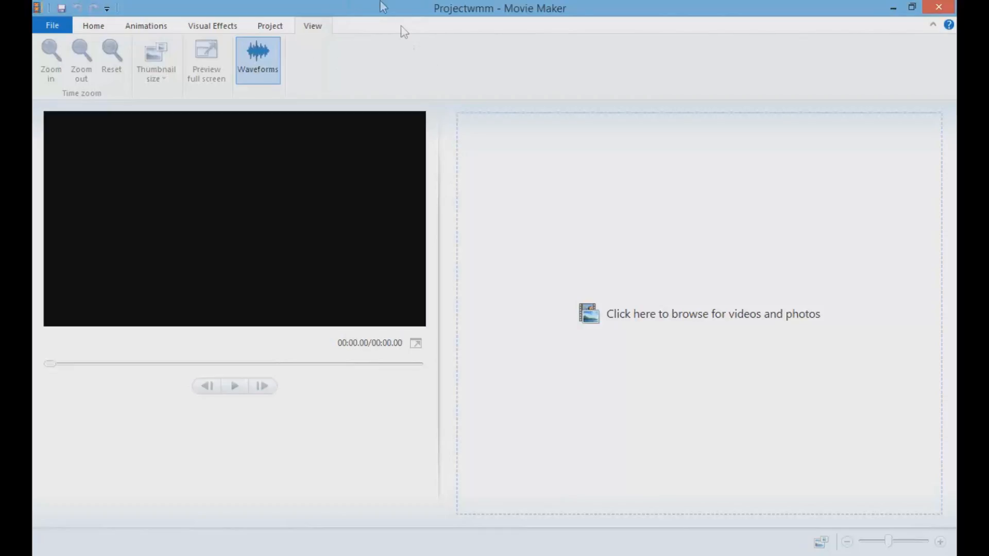
mouse_move(329, 47)
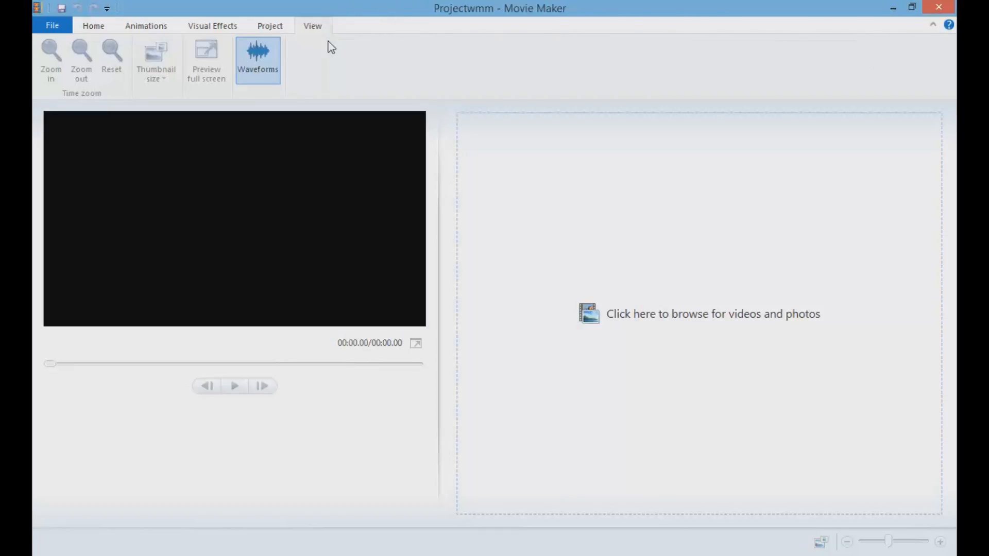
Import the rubiksin1minbyalex video from the Videos folder onto the Projectwmm storyboard
click(92, 25)
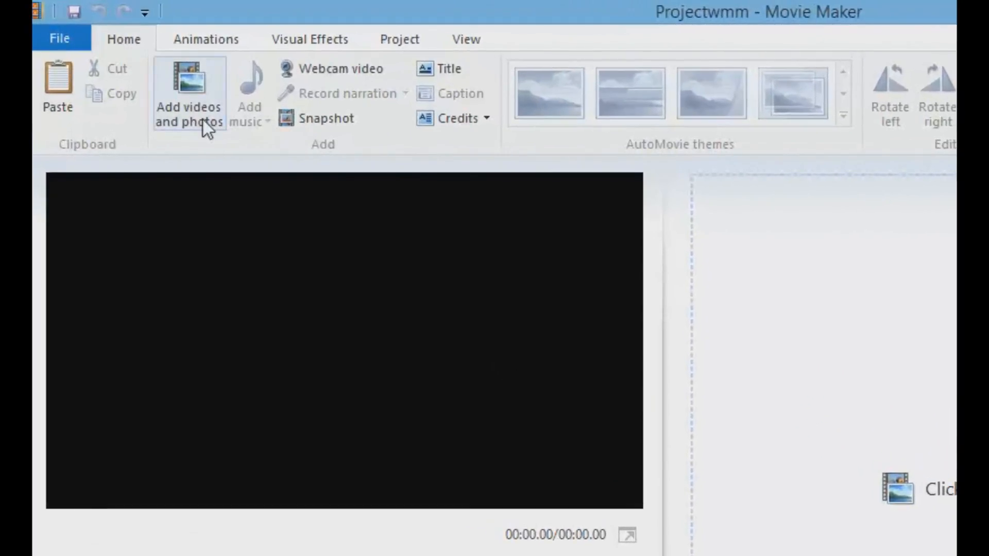
mouse_move(201, 129)
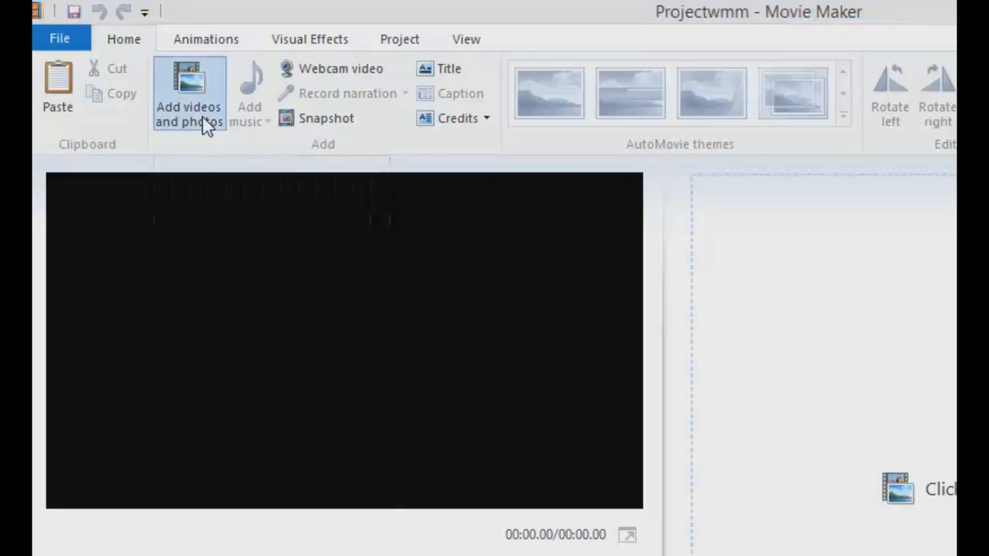
click(189, 93)
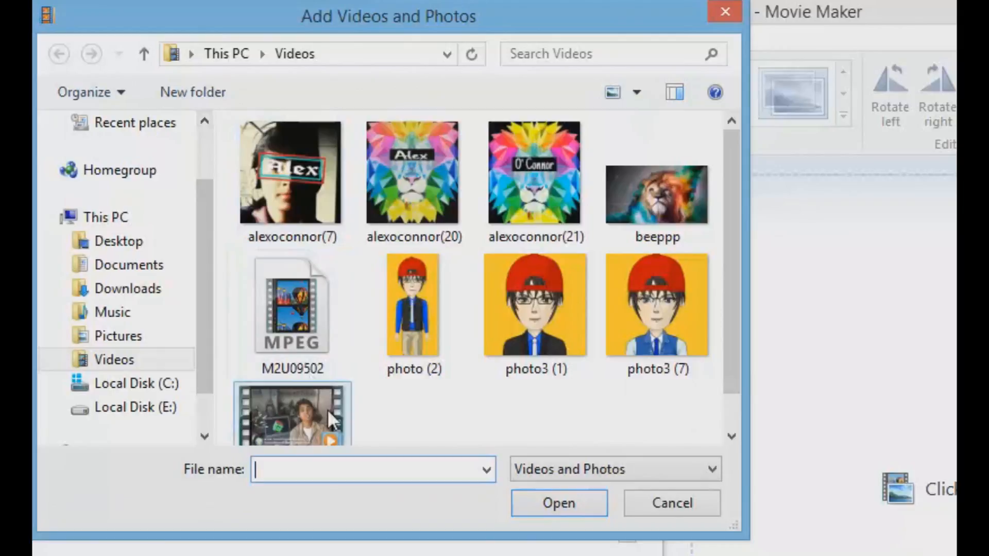
click(293, 420)
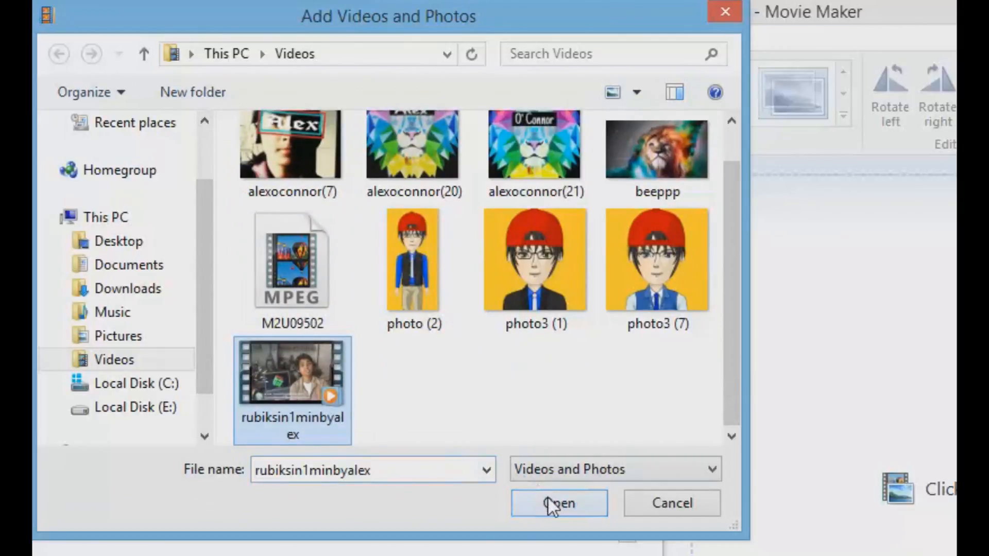
click(559, 503)
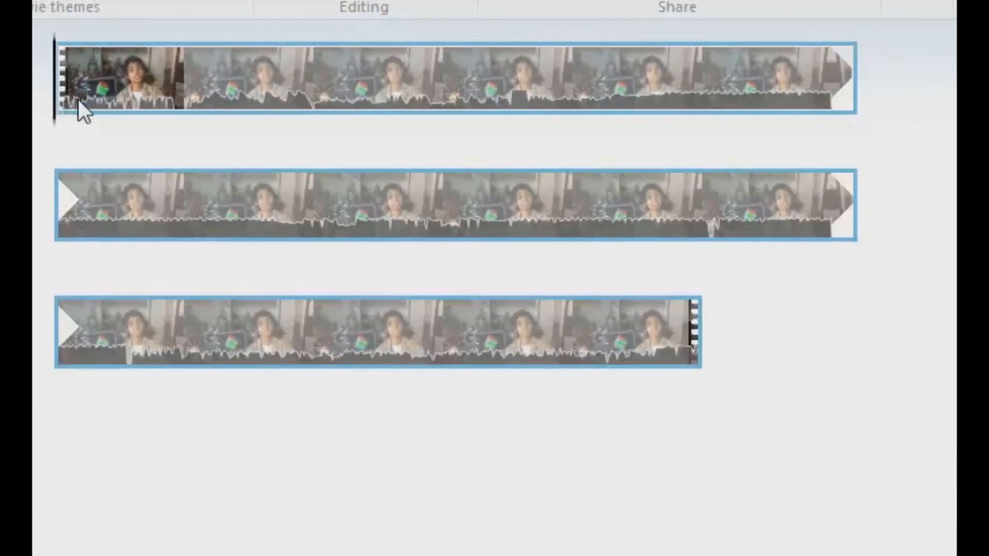
mouse_move(93, 105)
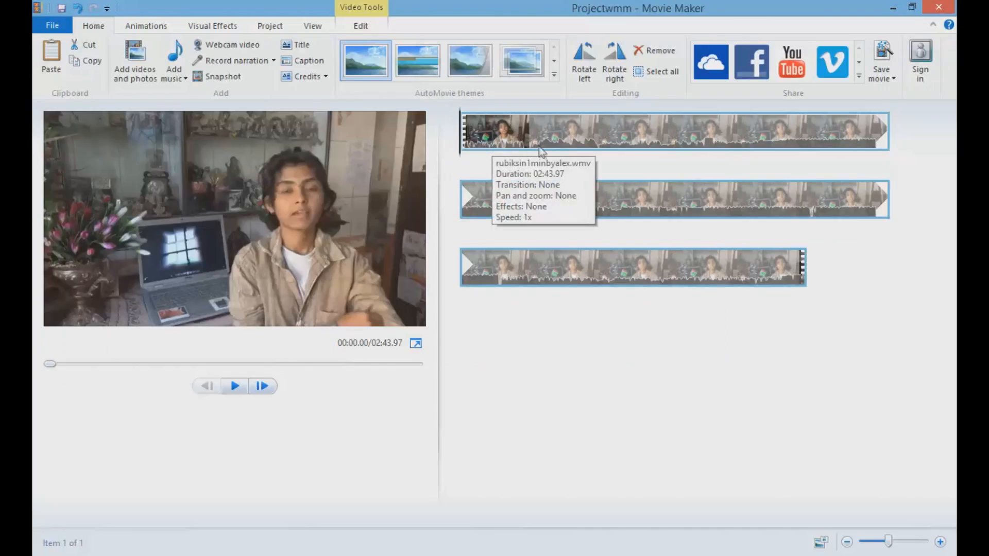
mouse_move(568, 141)
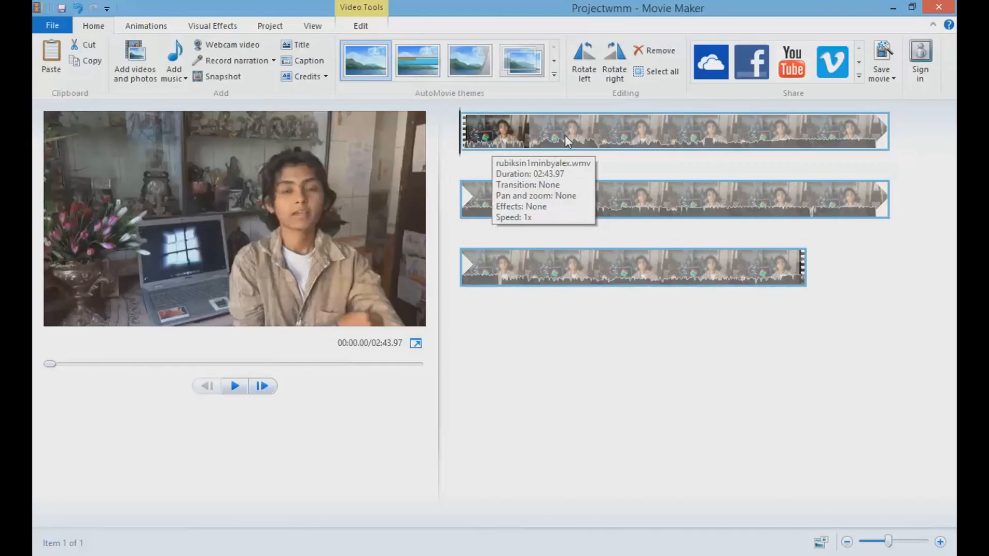
mouse_move(498, 168)
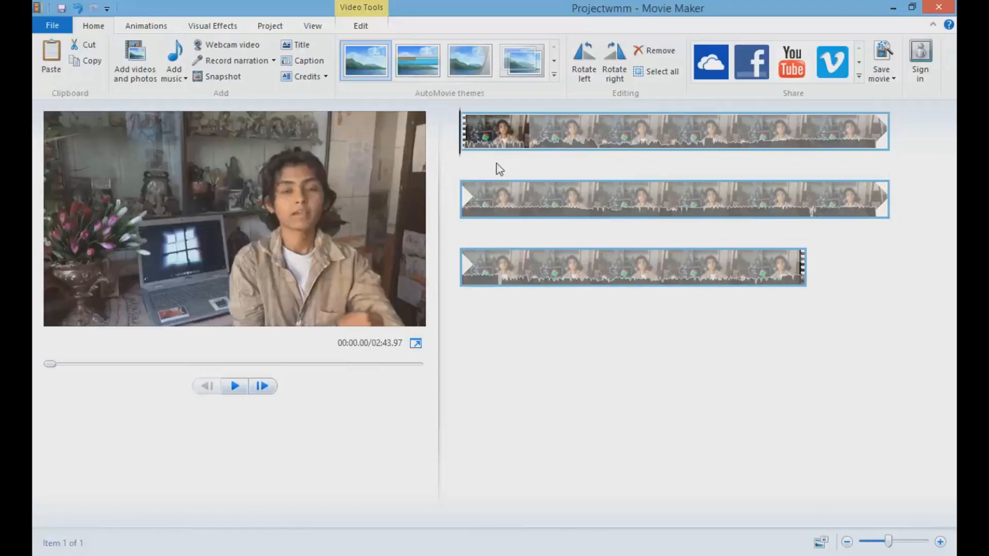